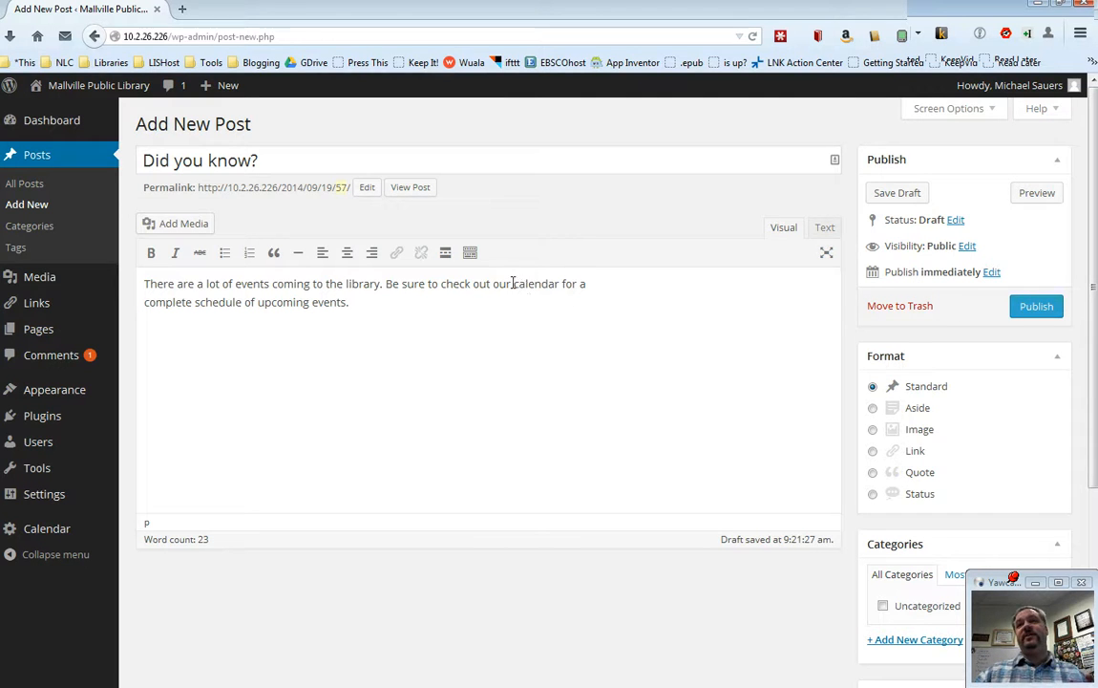
Step: Select the word 'calendar' in the Did you know? post body
{"action": "double_click", "coordinate": [535, 282]}
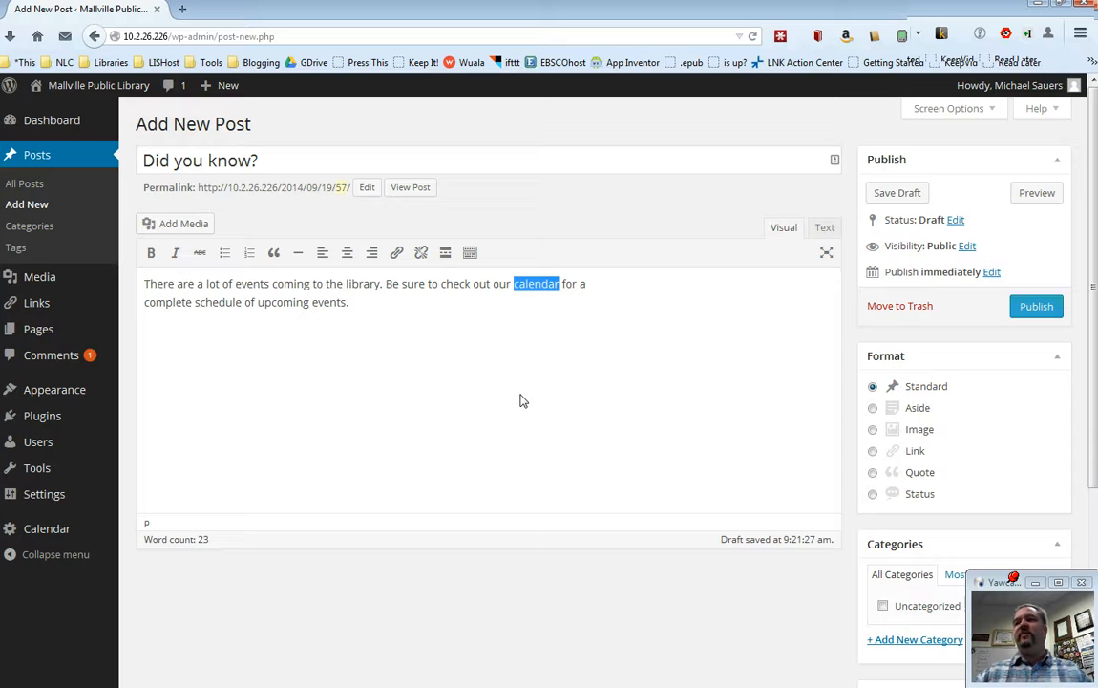
{"action": "mouse_move", "coordinate": [398, 252]}
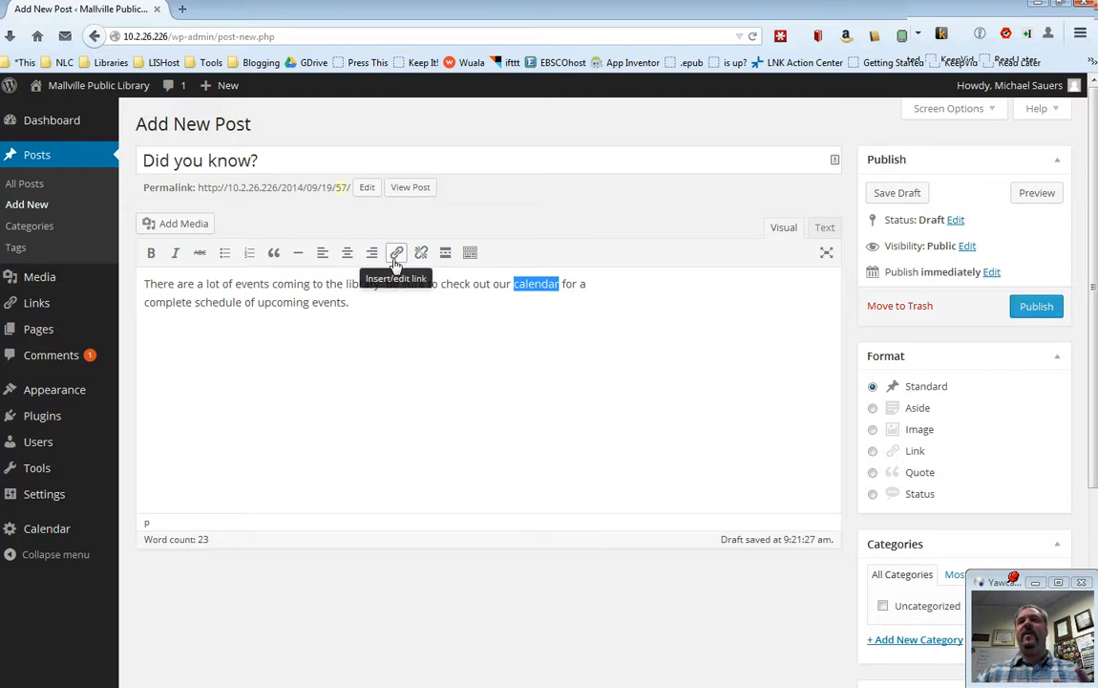
Step: Bring up link settings for 'calendar' with the site's existing pages and posts listed
{"action": "left_click", "coordinate": [398, 252]}
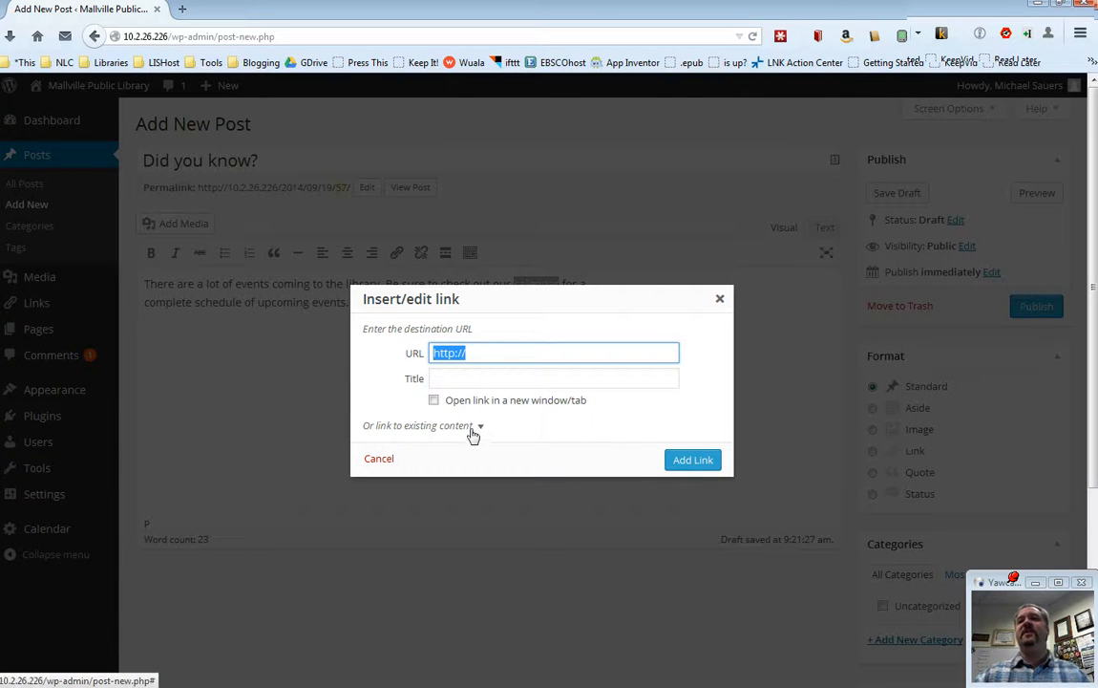
{"action": "type", "text": "kids"}
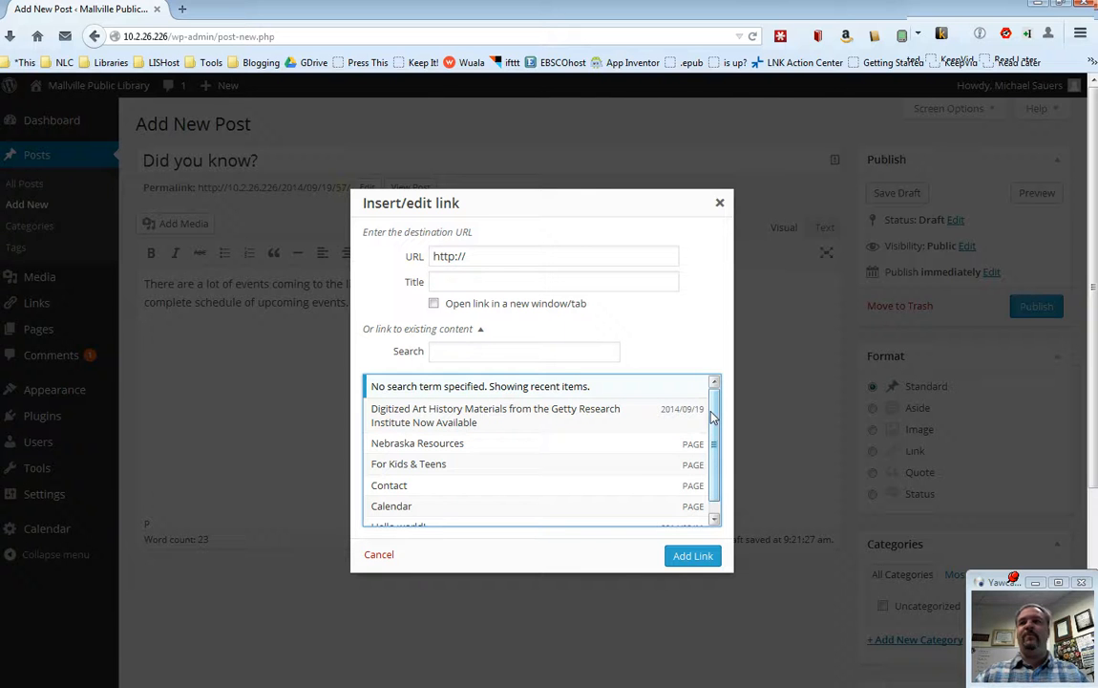
Step: Link 'calendar' to the site's internal Calendar page
{"action": "scroll", "scroll_direction": "down", "scroll_amount": 3}
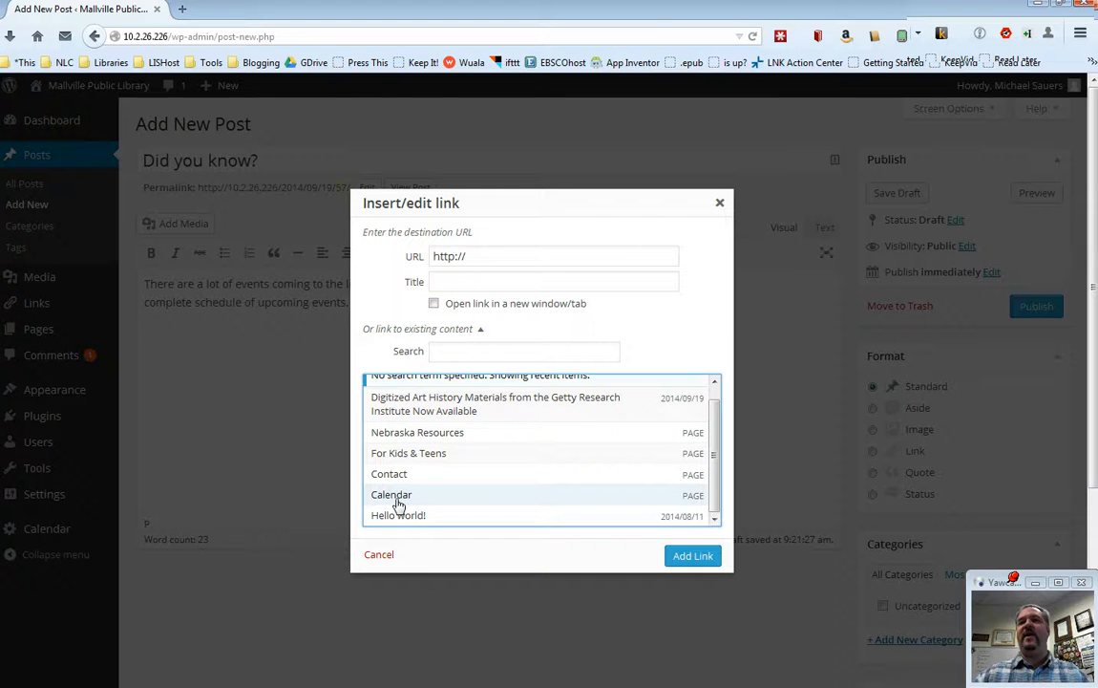
{"action": "left_click", "coordinate": [391, 493]}
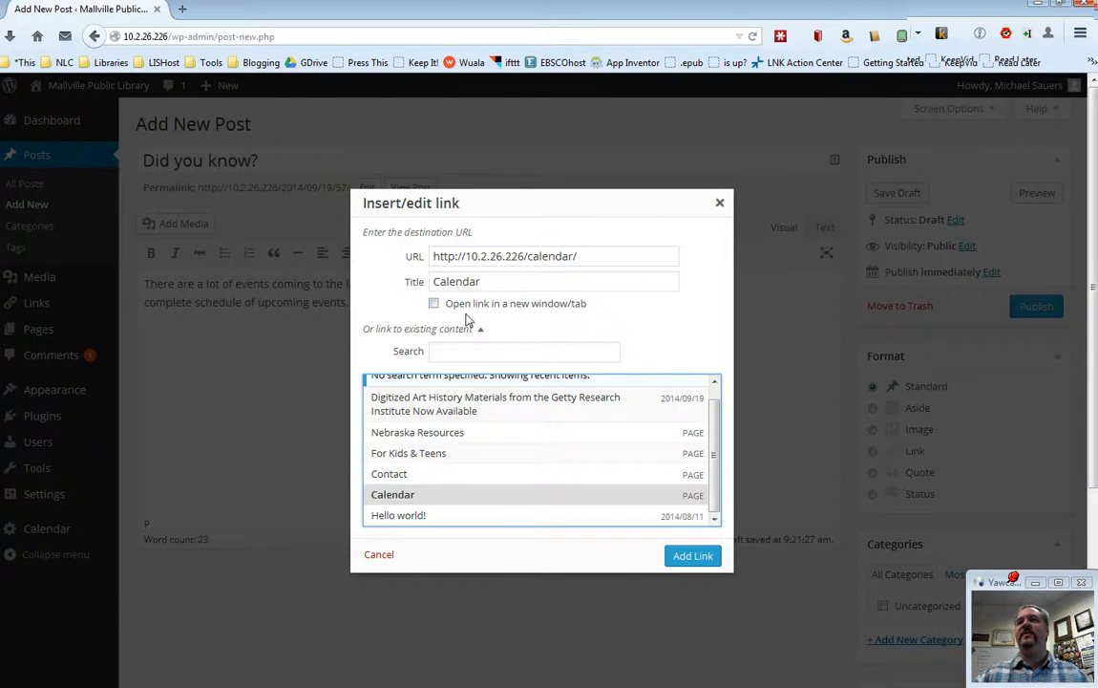
{"action": "mouse_move", "coordinate": [734, 328]}
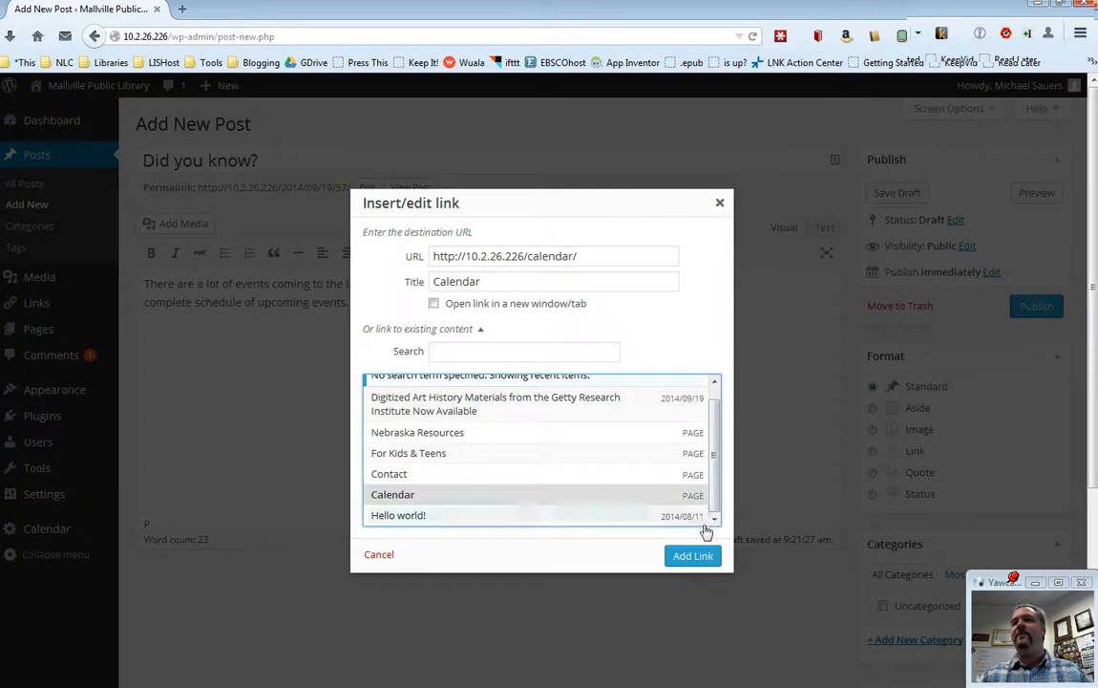
{"action": "left_click", "coordinate": [692, 554]}
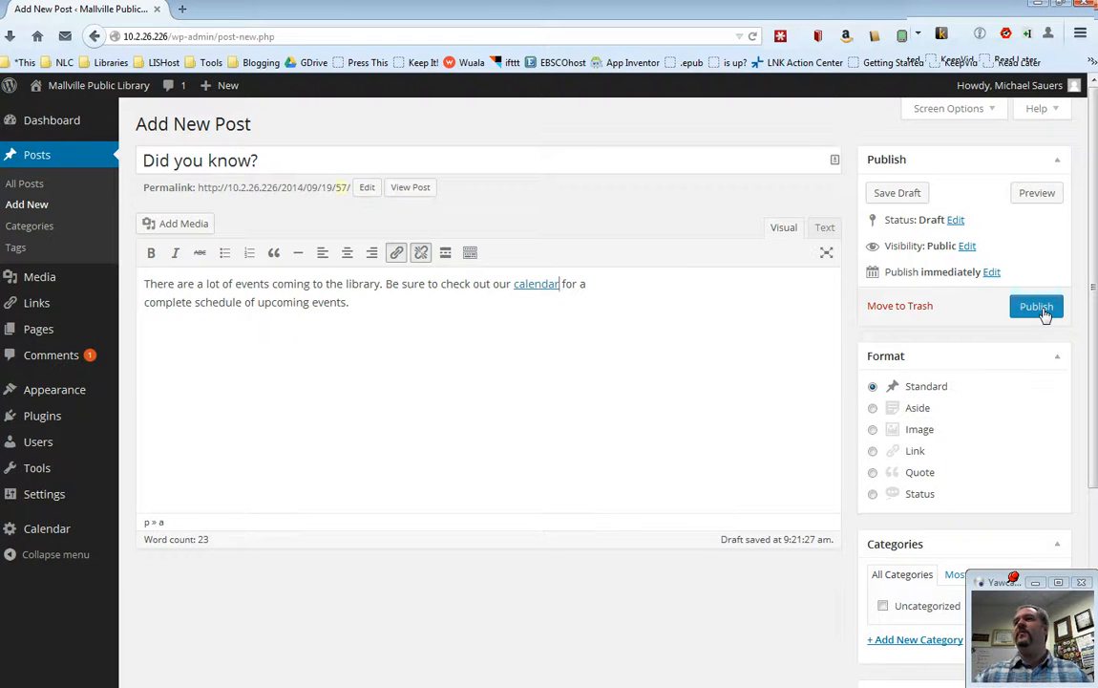
Step: Publish the Did you know? post
{"action": "left_click", "coordinate": [1036, 305]}
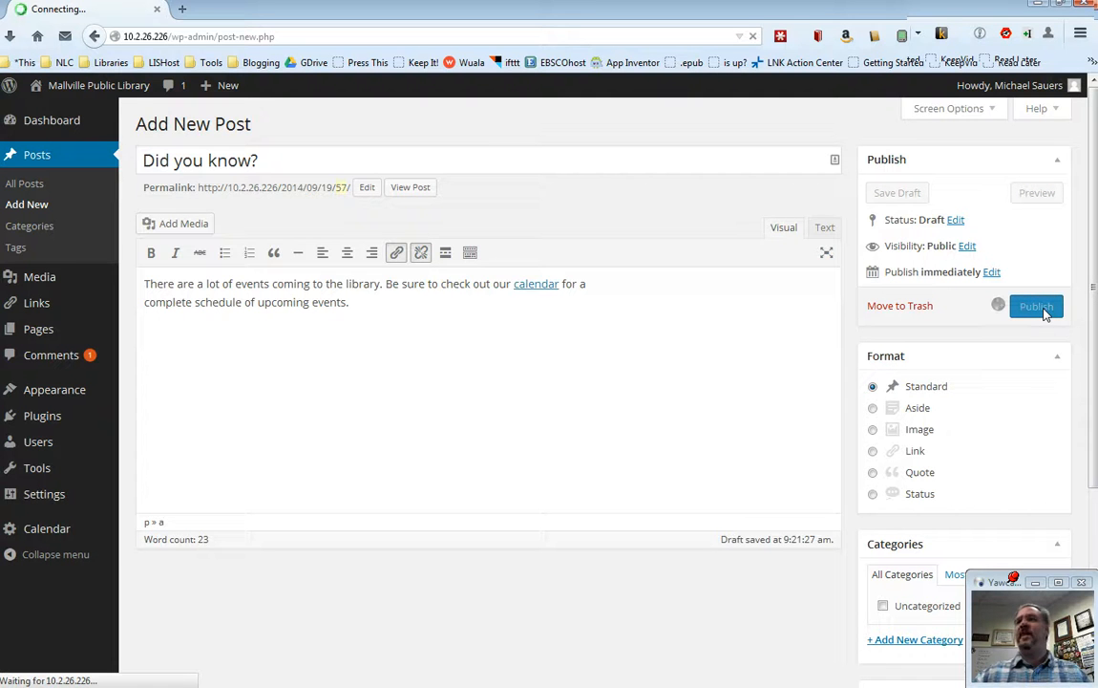
{"action": "left_click", "coordinate": [1035, 306]}
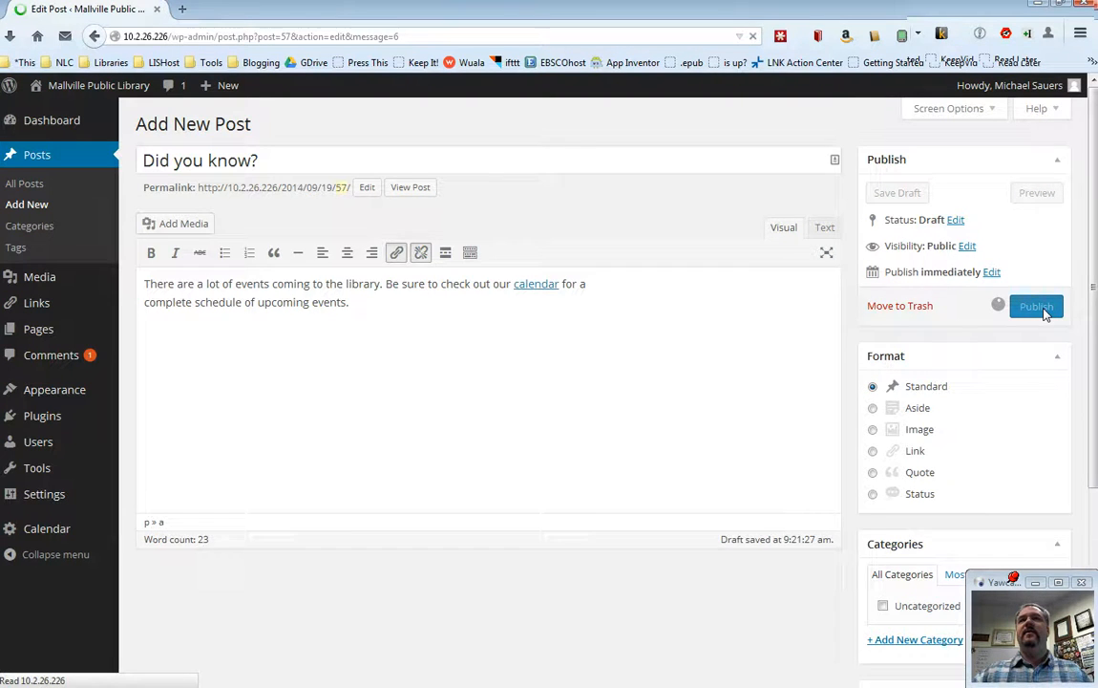
{"action": "left_click", "coordinate": [1035, 306]}
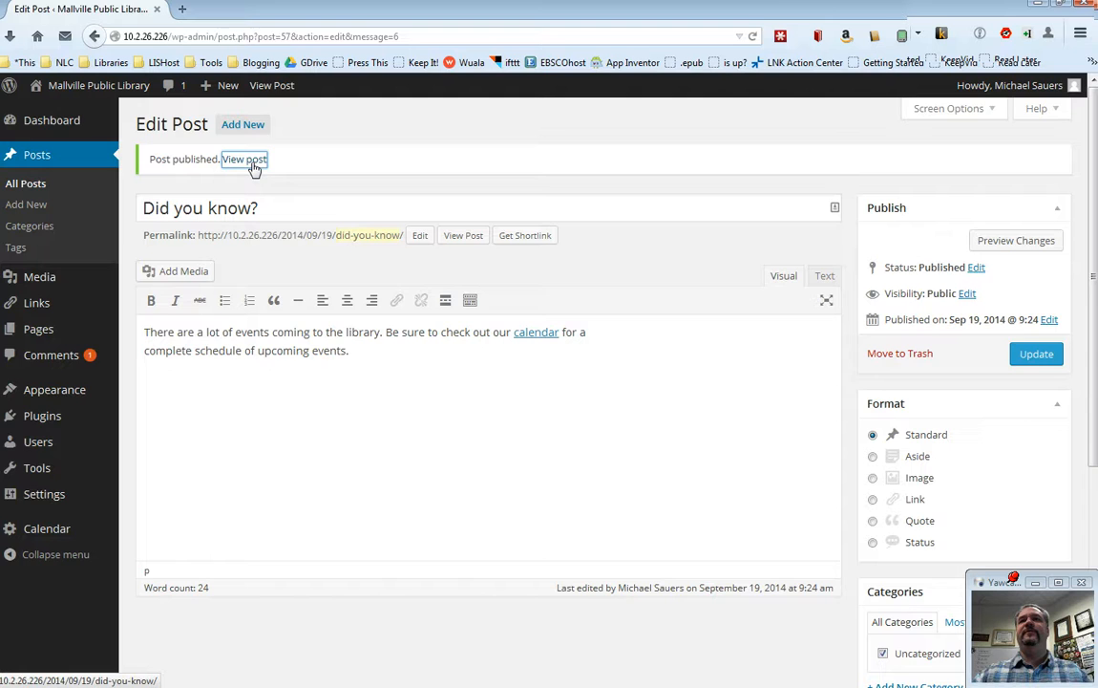
Step: View the live post, follow its calendar link to the Calendar page, and go back
{"action": "left_click", "coordinate": [245, 160]}
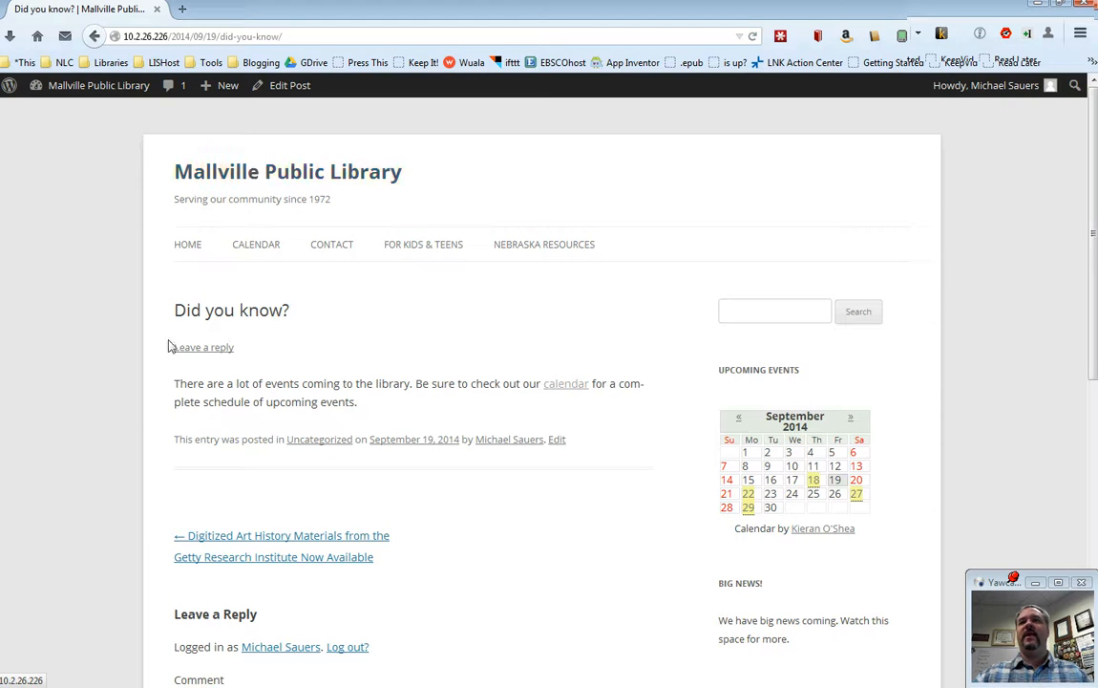
{"action": "mouse_move", "coordinate": [566, 382]}
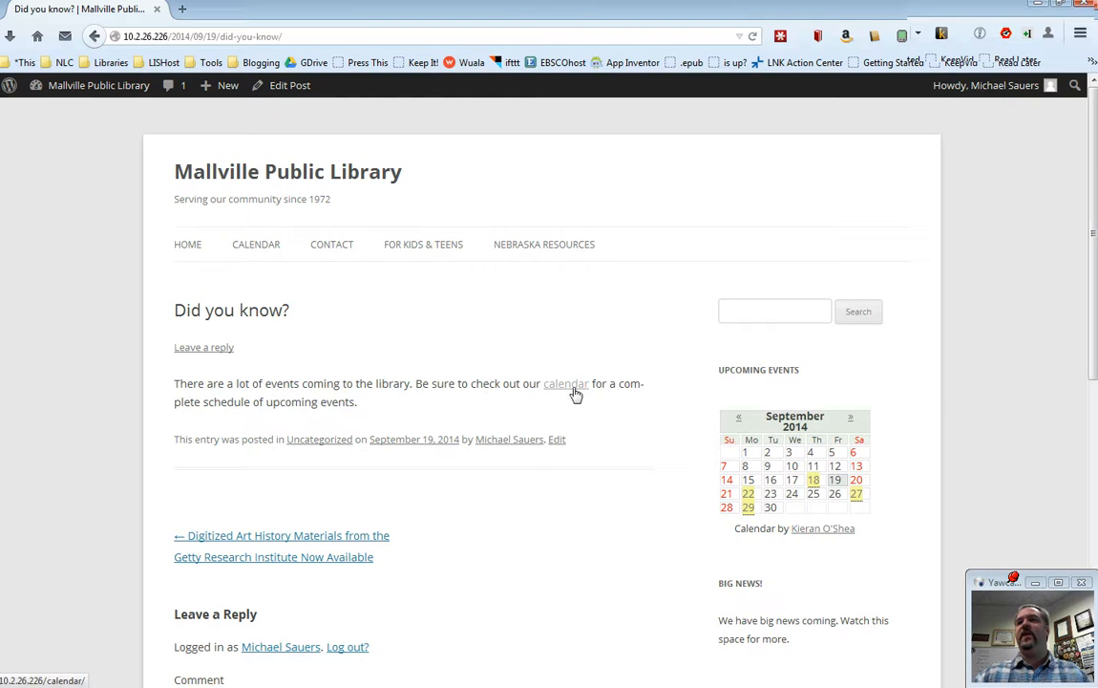
{"action": "left_click", "coordinate": [565, 382]}
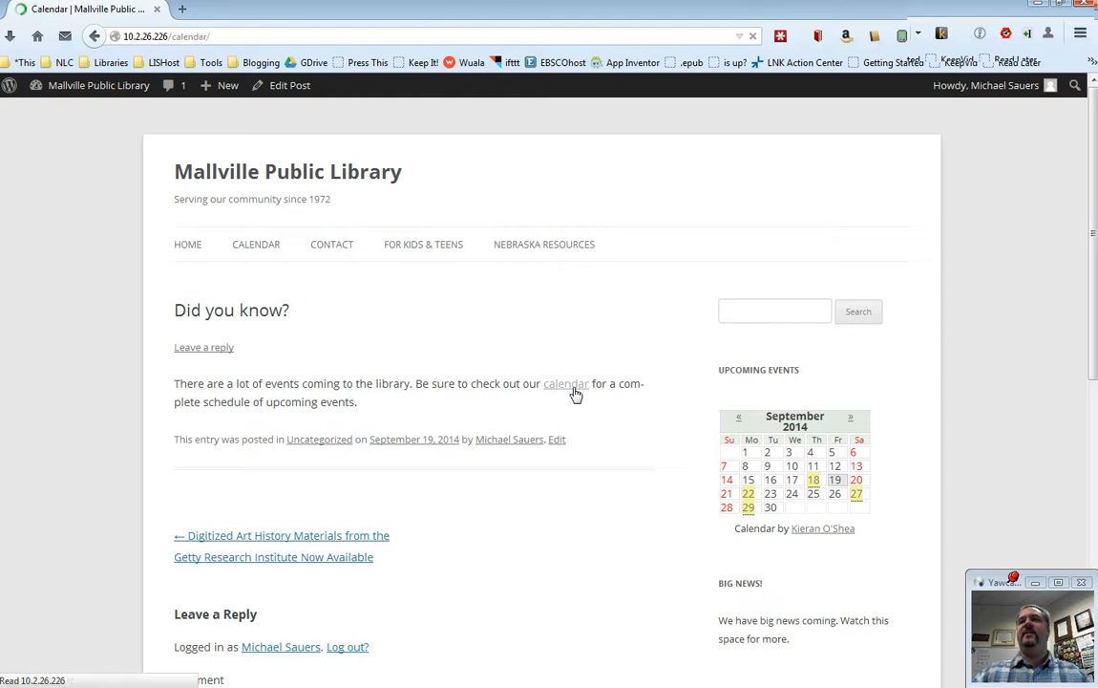
{"action": "left_click", "coordinate": [566, 382]}
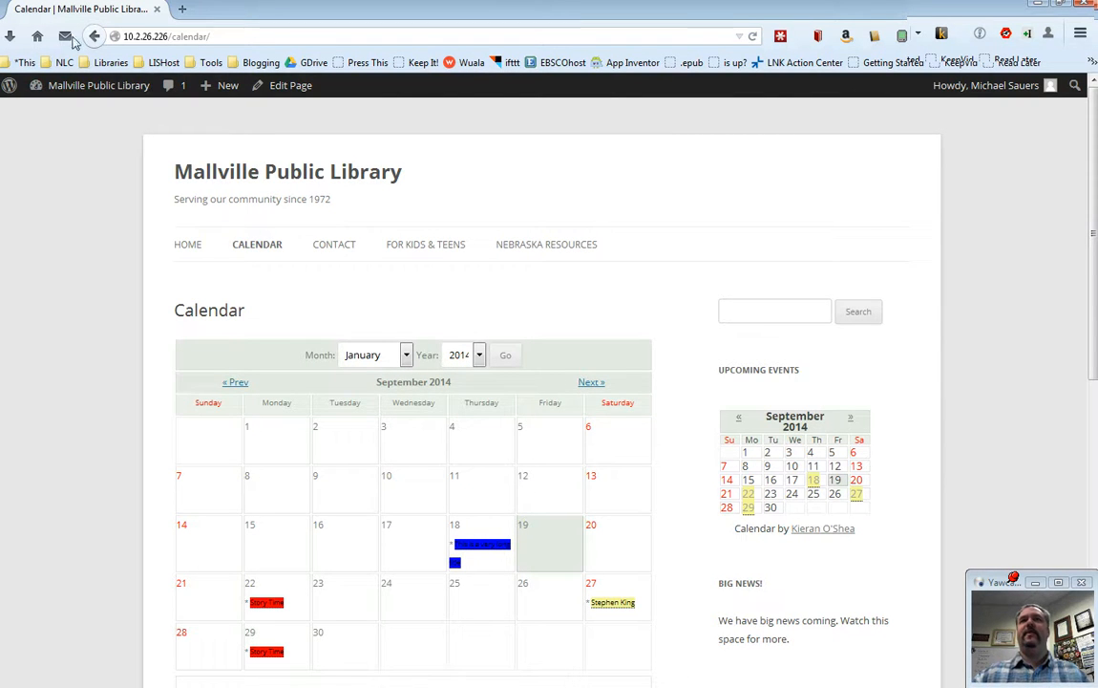
{"action": "left_click", "coordinate": [94, 37]}
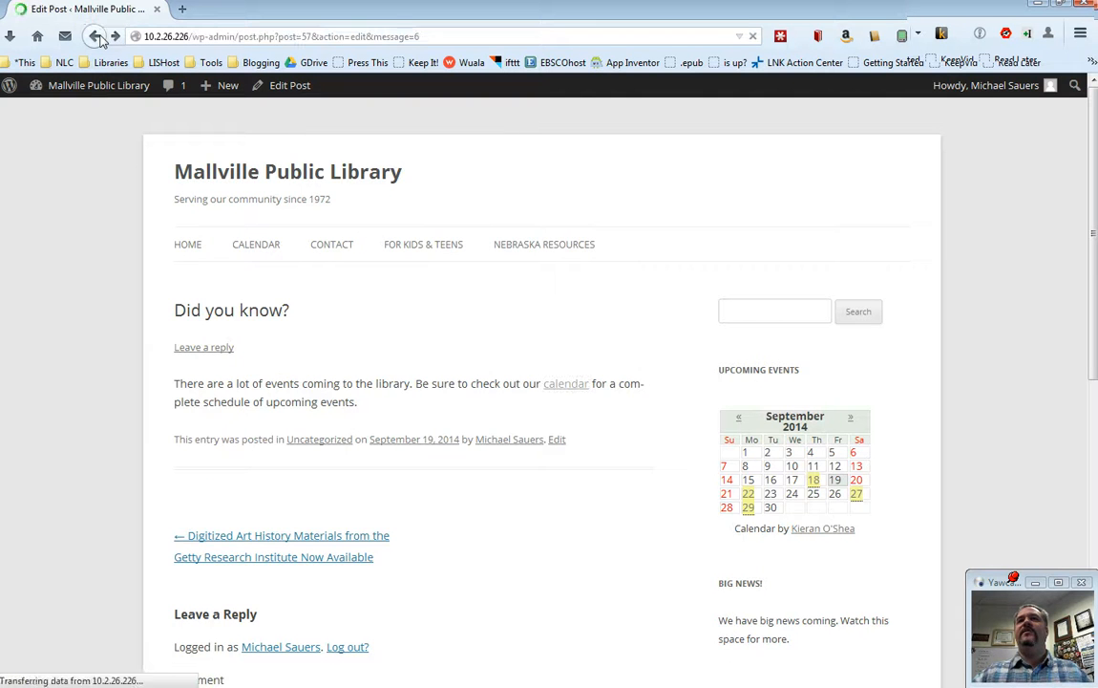
Step: Reopen the calendar link's settings showing its Calendar page address and the site content list
{"action": "left_click", "coordinate": [95, 36]}
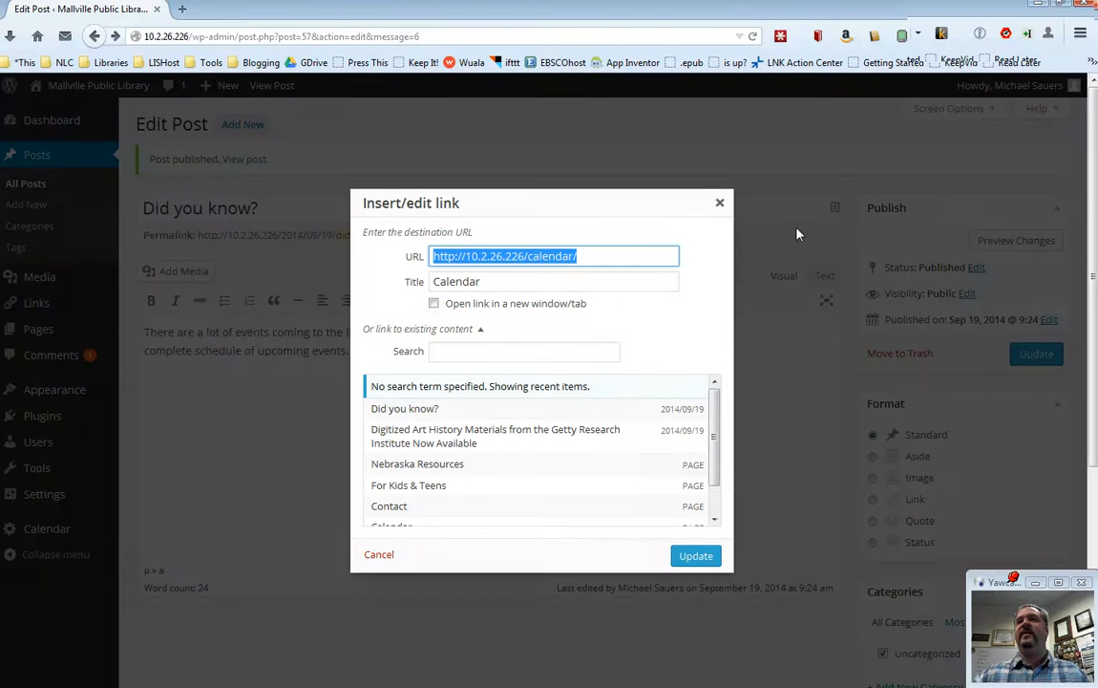
{"action": "left_click", "coordinate": [695, 554]}
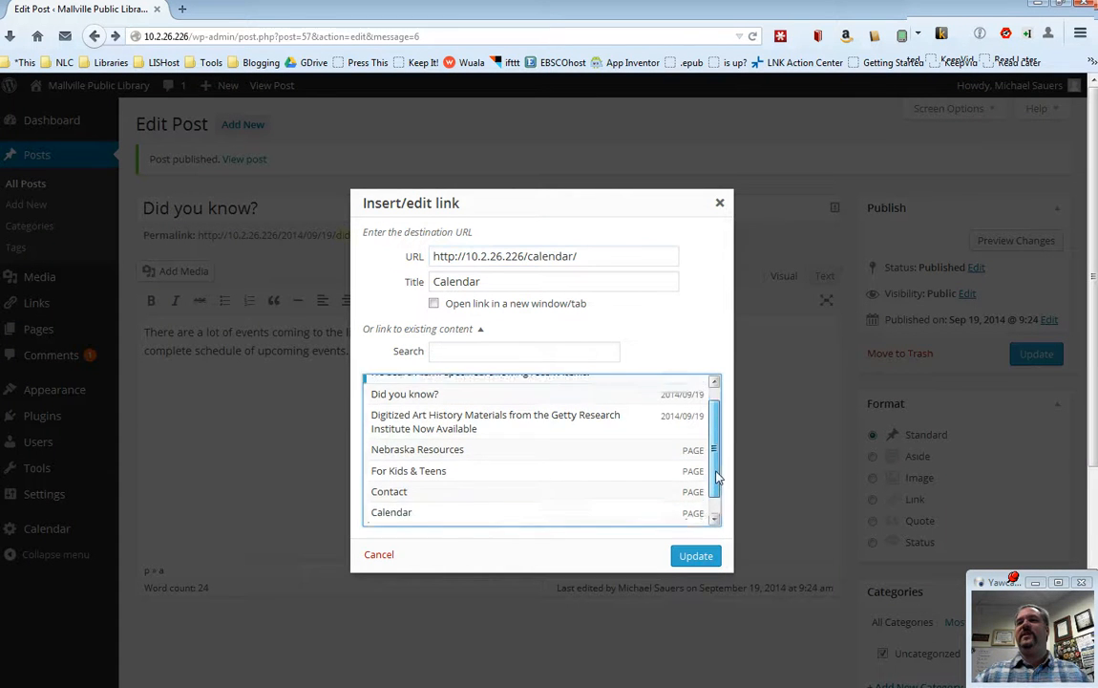
{"action": "scroll", "scroll_direction": "down", "scroll_amount": 3}
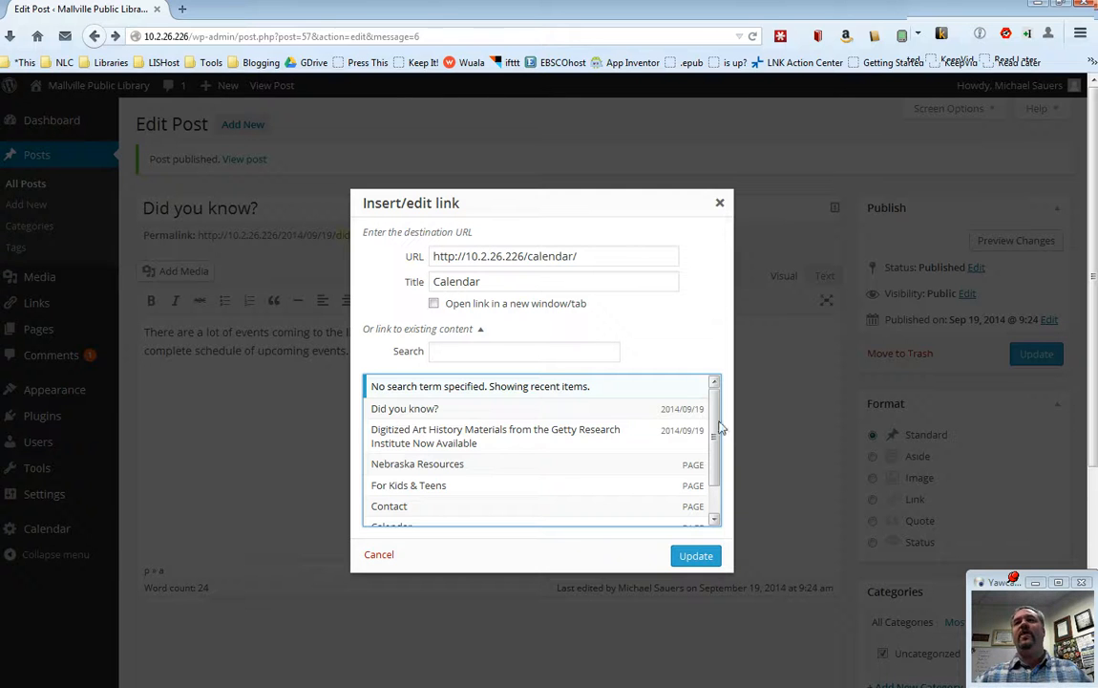
Step: Search existing site content for 'kids' to narrow the list to the For Kids & Teens page
{"action": "left_click", "coordinate": [524, 352]}
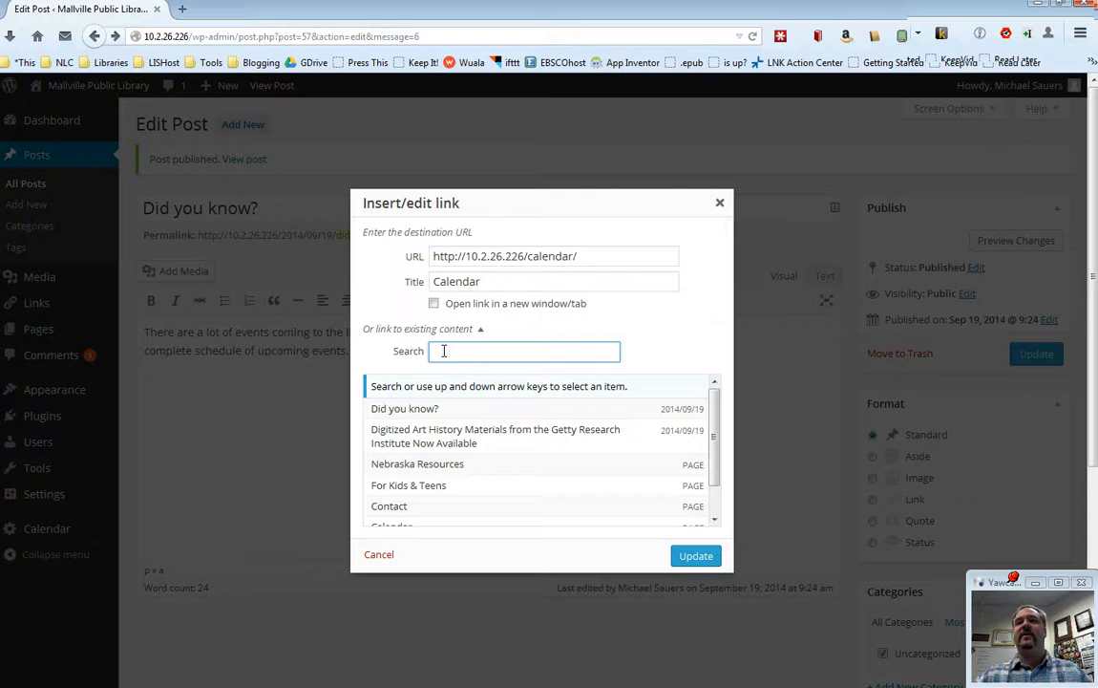
{"action": "type", "text": "kids"}
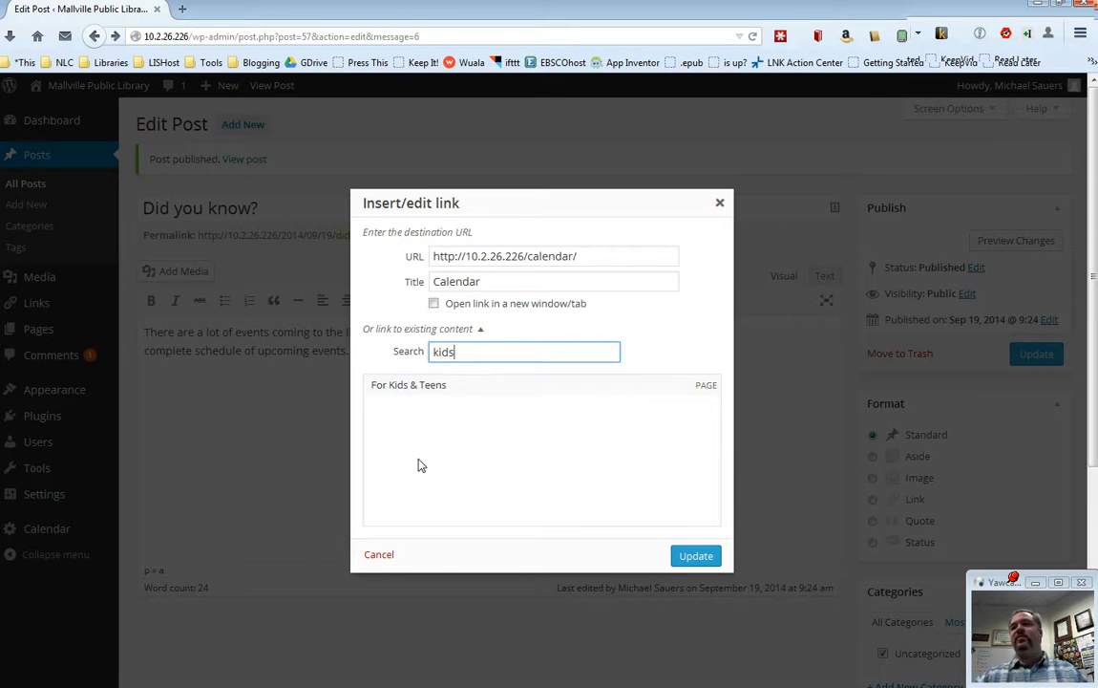
{"action": "double_click", "coordinate": [441, 352]}
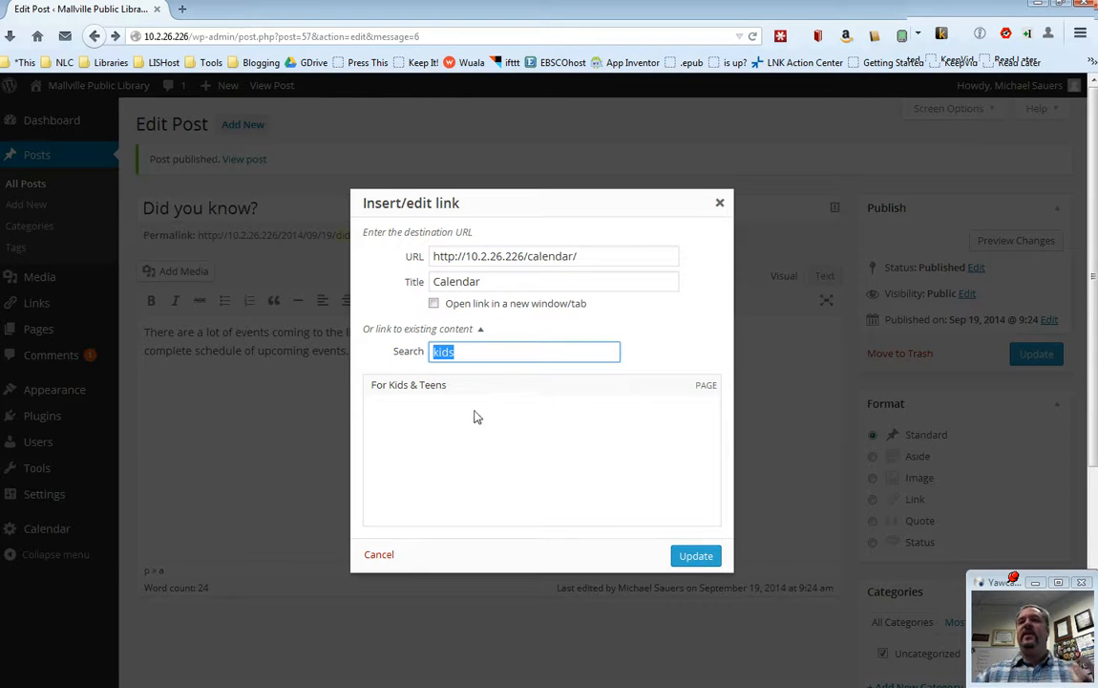
{"action": "mouse_move", "coordinate": [434, 481]}
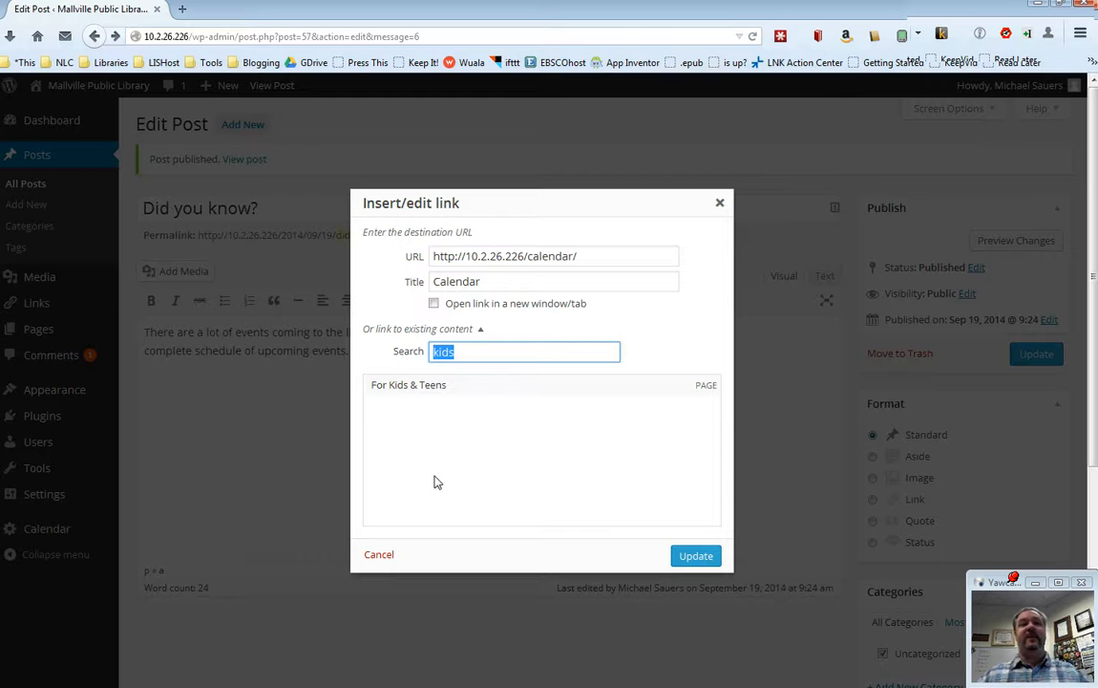